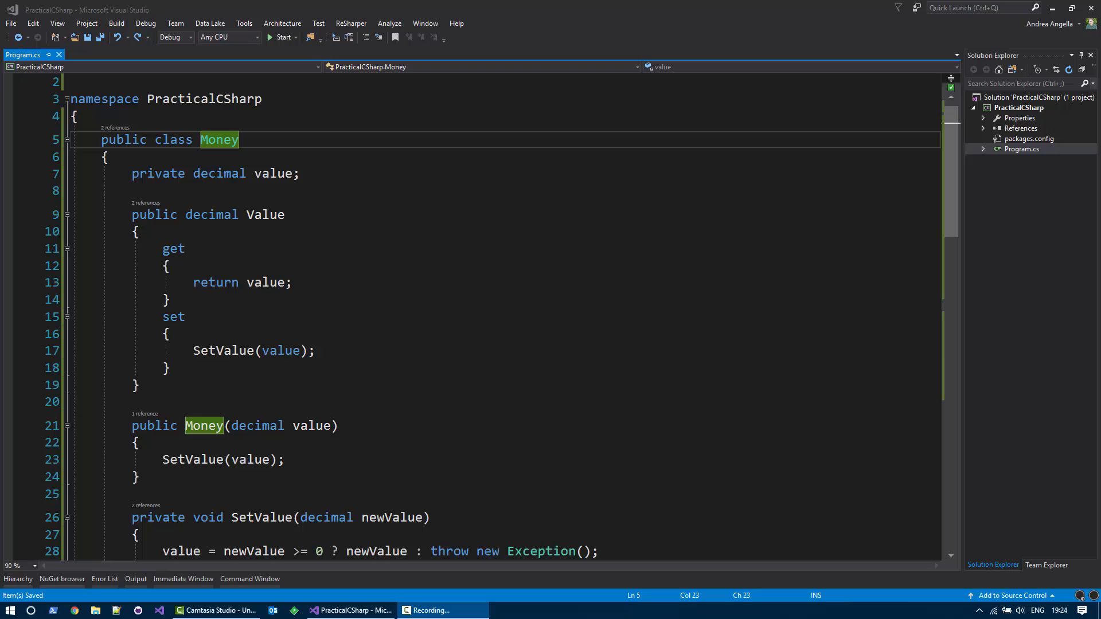
pyautogui.moveTo(322, 605)
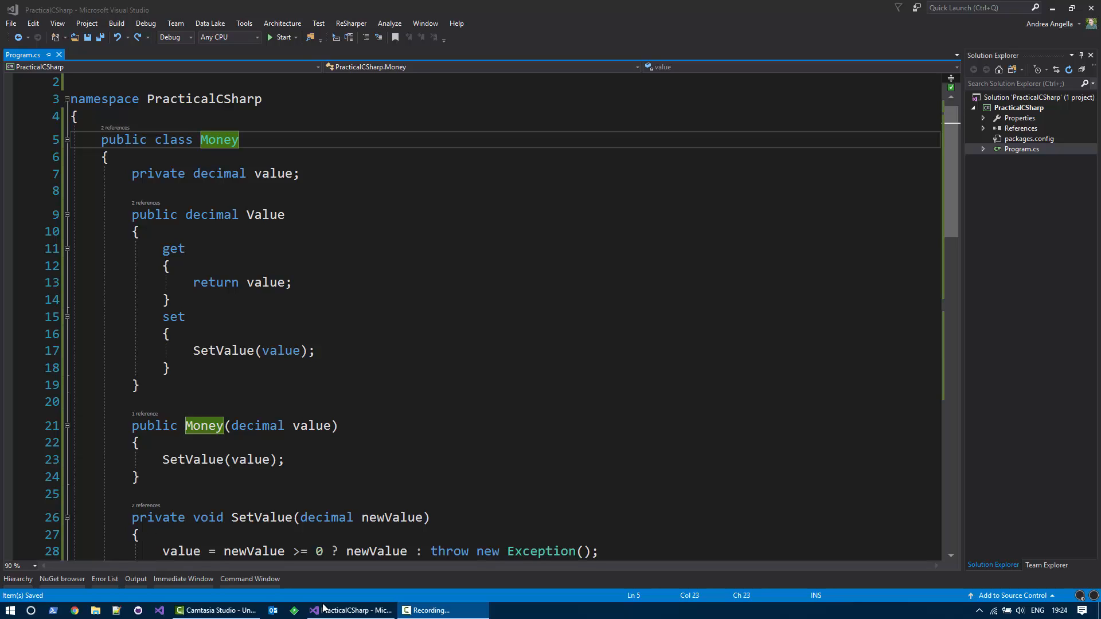
pyautogui.moveTo(624, 301)
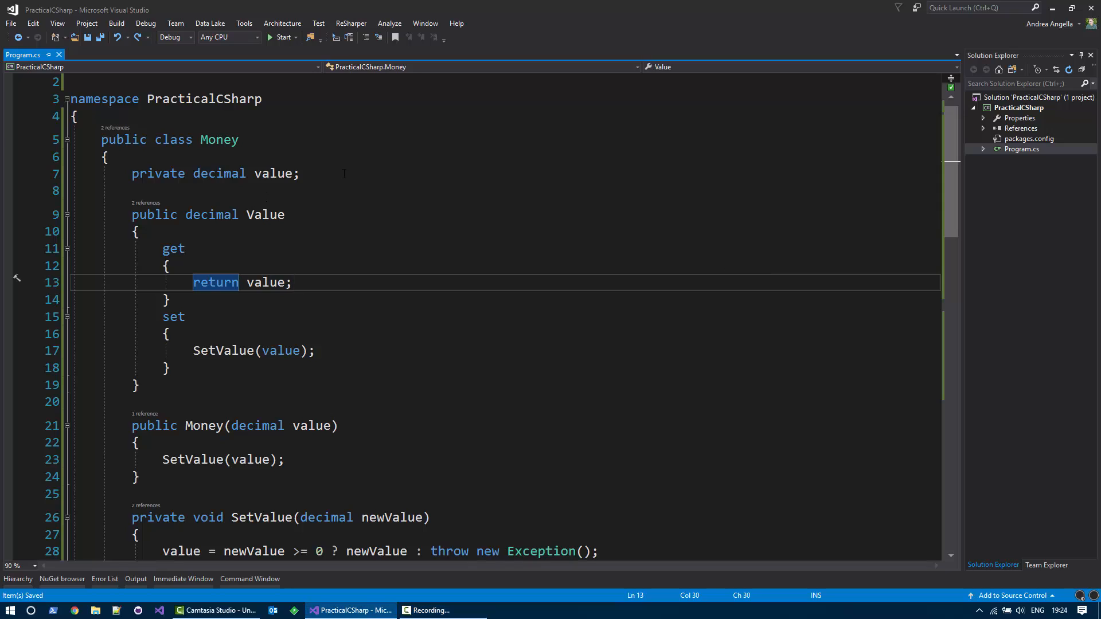
# - Review the Money class's value field and Value property, then move down to the end of Main
pyautogui.click(298, 174)
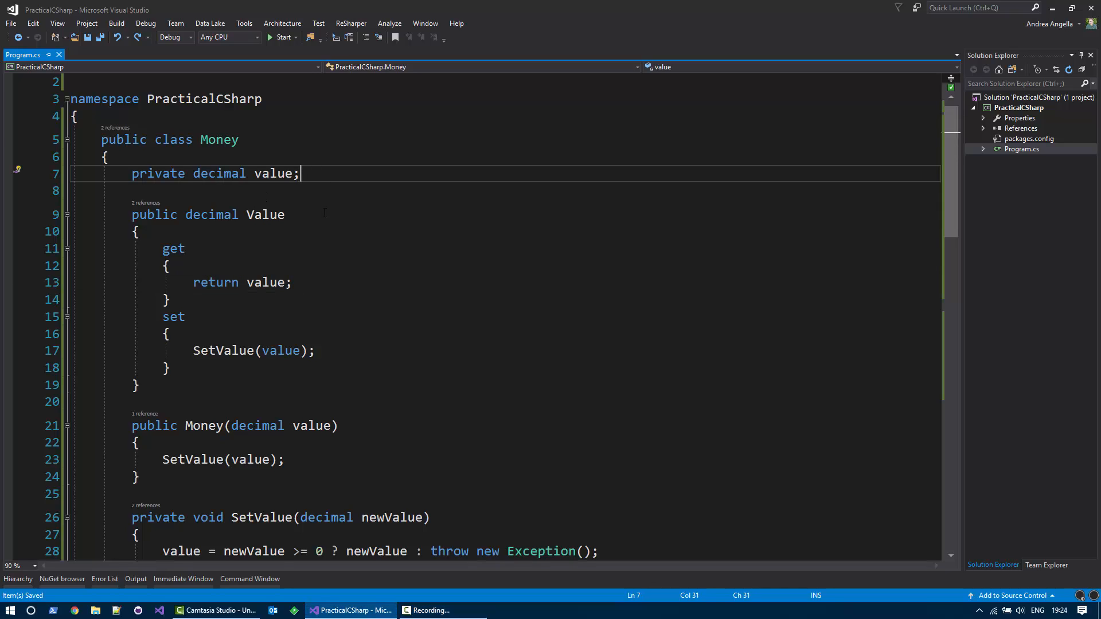
pyautogui.doubleClick(265, 215)
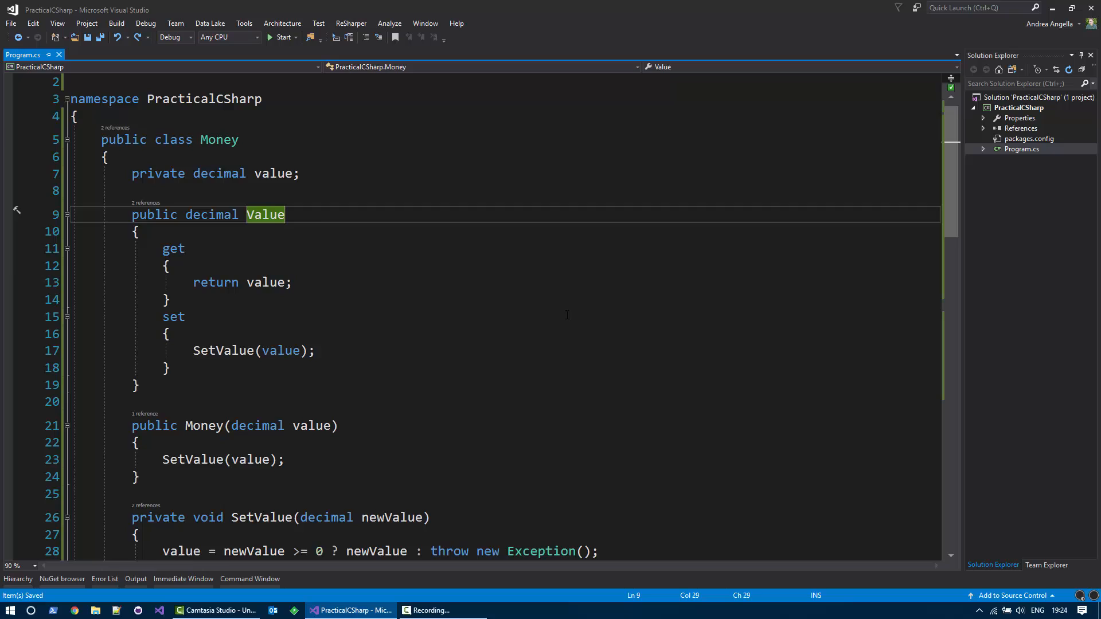
pyautogui.scroll(-3)
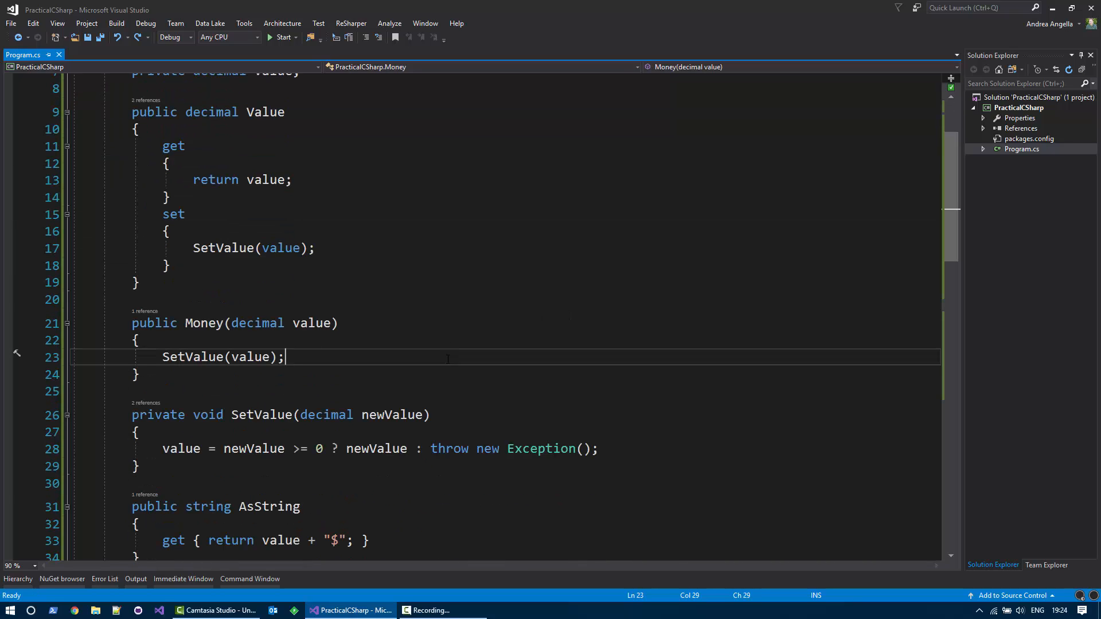
pyautogui.scroll(-3)
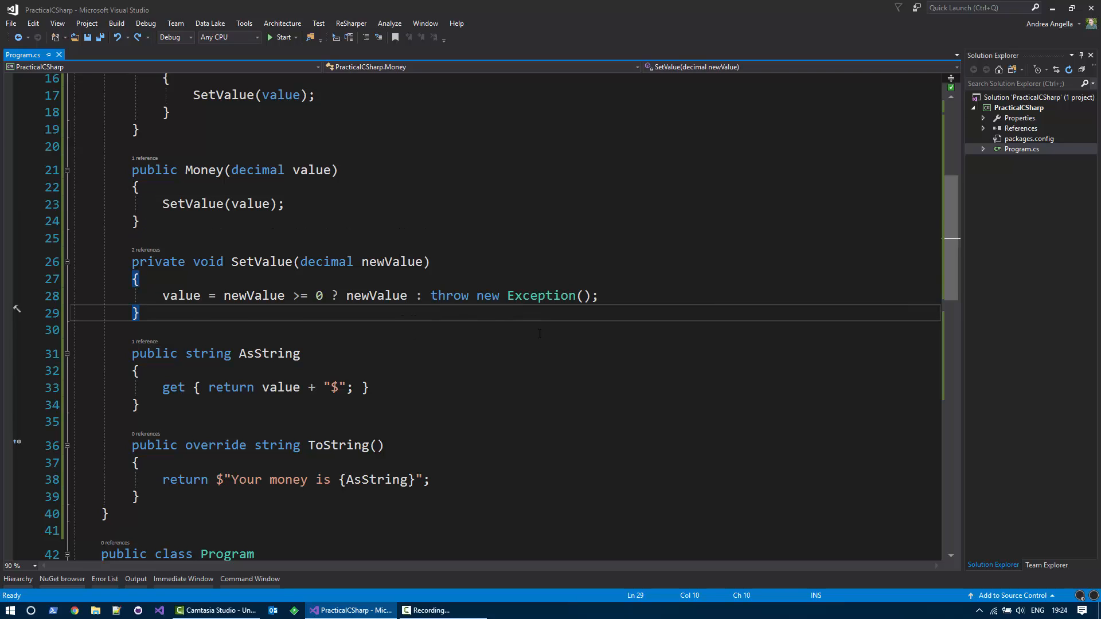
pyautogui.scroll(-3)
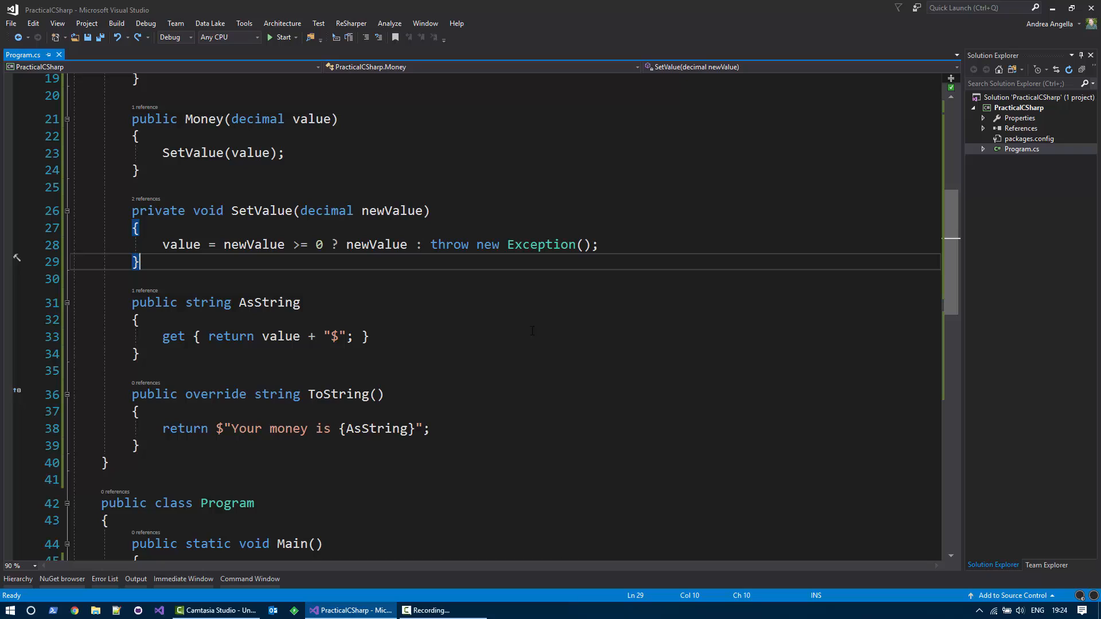
pyautogui.scroll(-3)
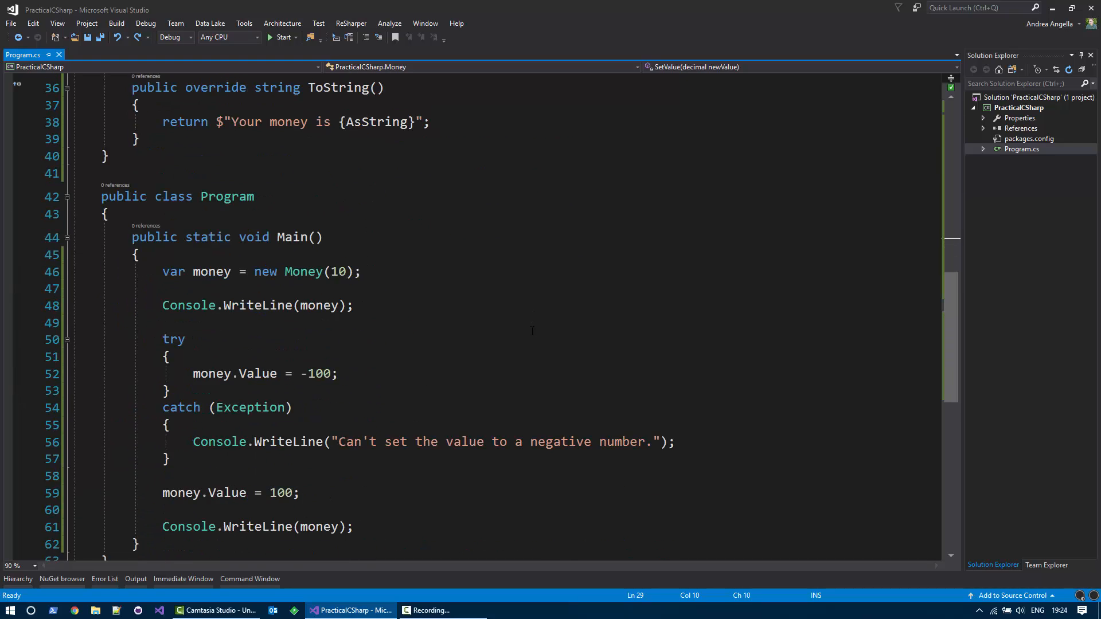
pyautogui.scroll(-3)
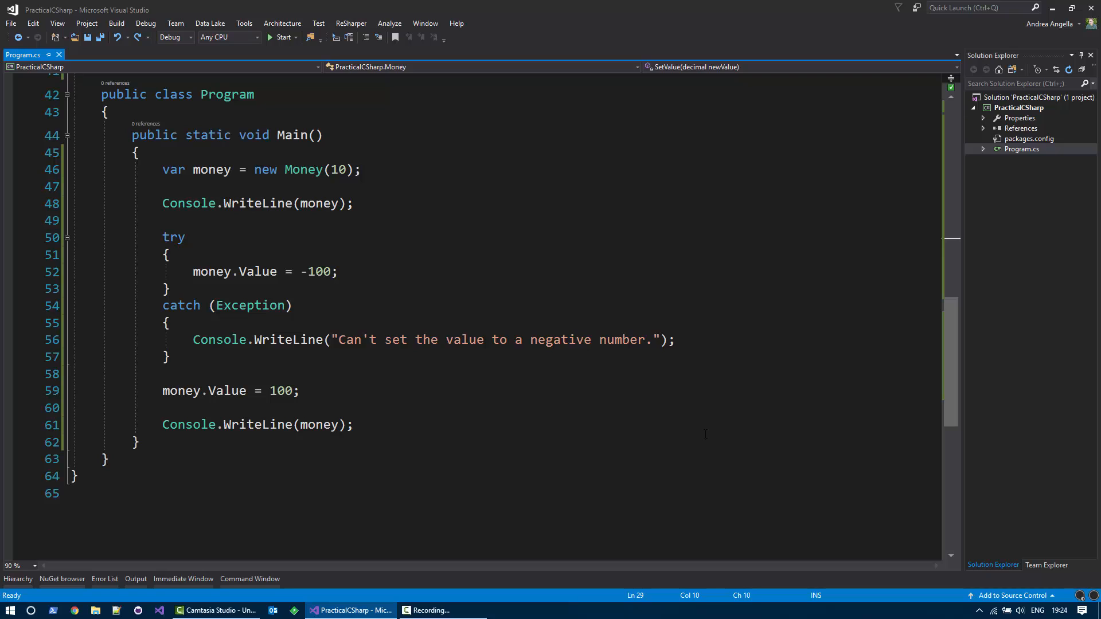
pyautogui.click(354, 424)
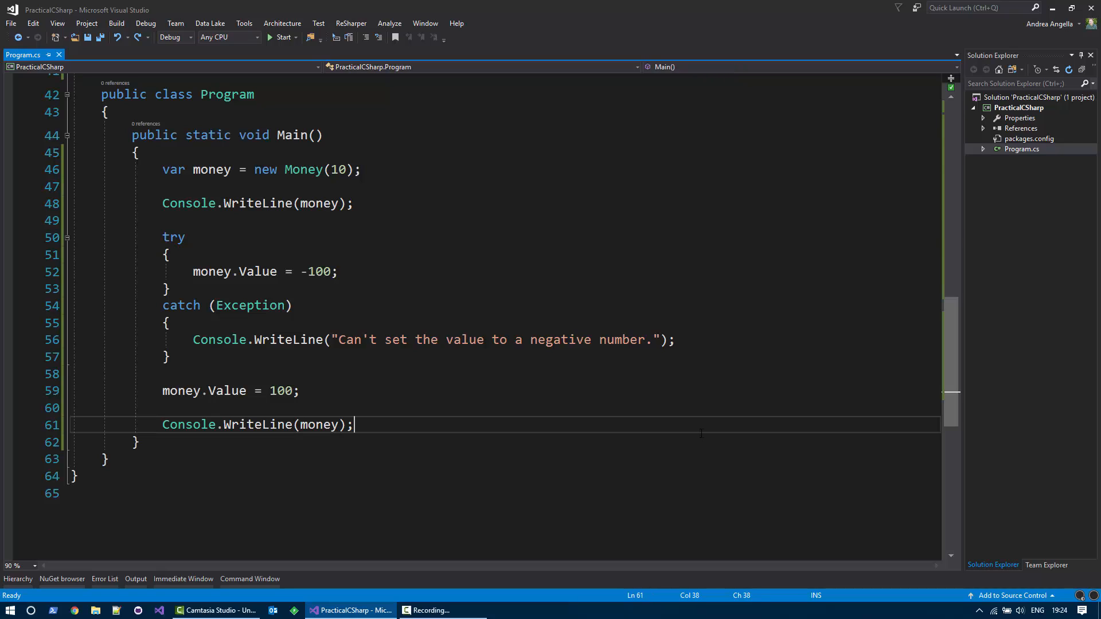
# - Build the PracticalCSharp solution and confirm 'Build succeeded' in the status bar
pyautogui.click(269, 37)
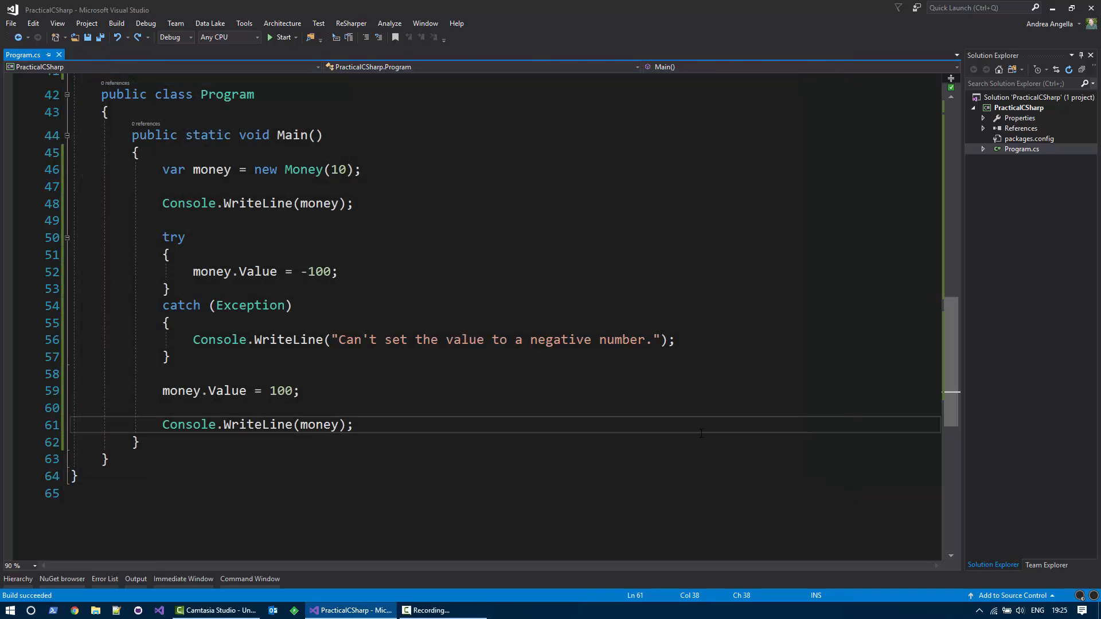
pyautogui.scroll(3)
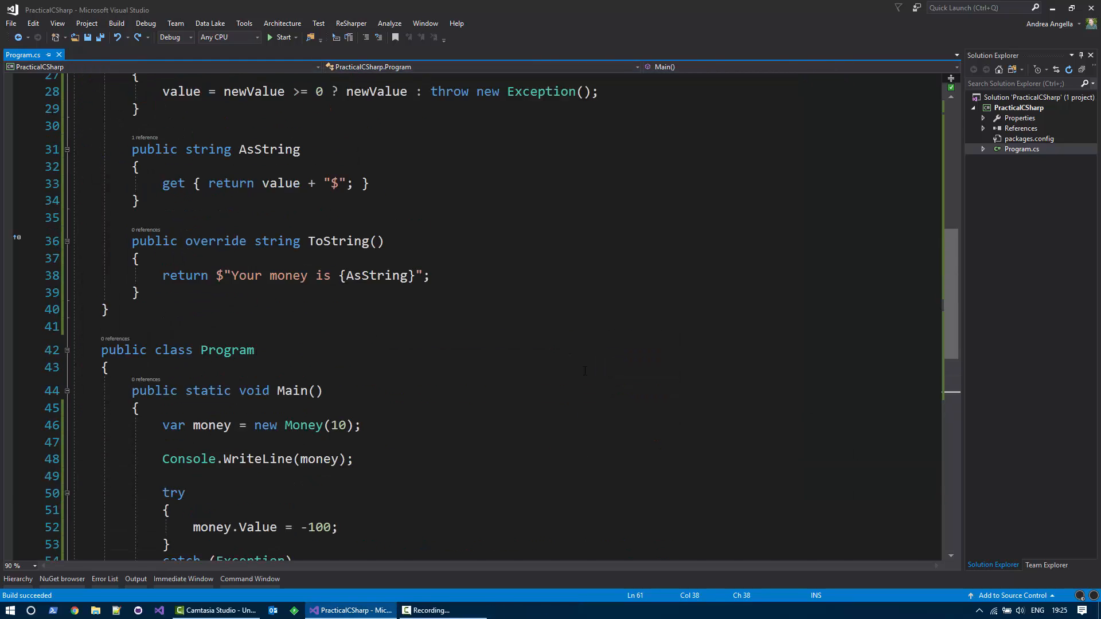
# - Replace the Value getter body with '=> value;' as an expression-bodied accessor
pyautogui.scroll(3)
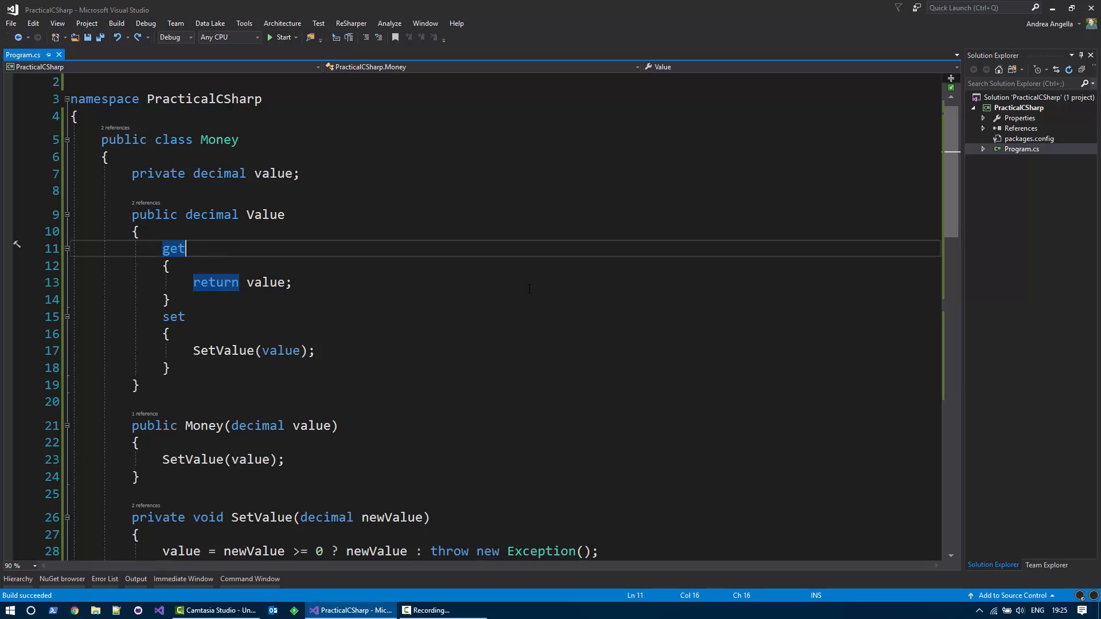
pyautogui.write('=>')
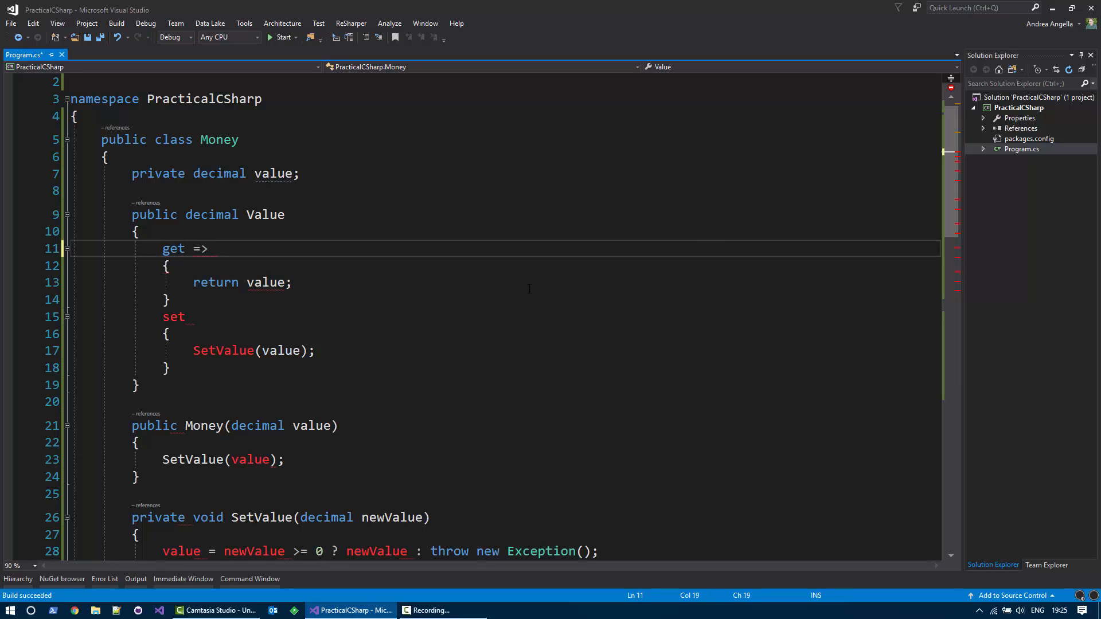
pyautogui.write('value;')
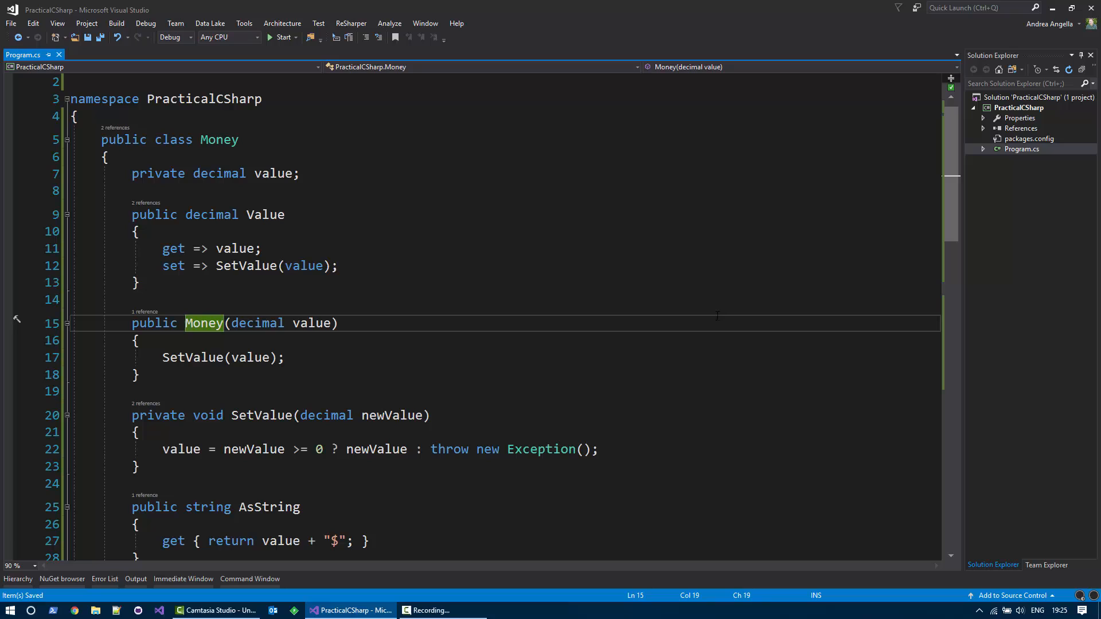
# - Apply ReSharper's 'To expression body' fix to the Money constructor and SetValue
pyautogui.click(17, 318)
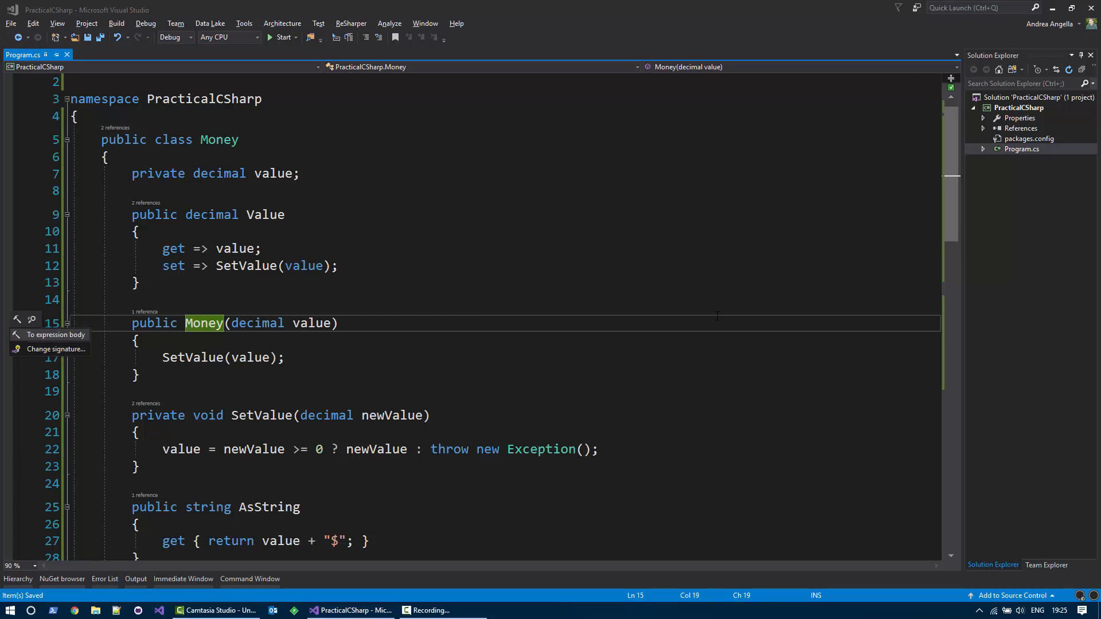
pyautogui.click(53, 335)
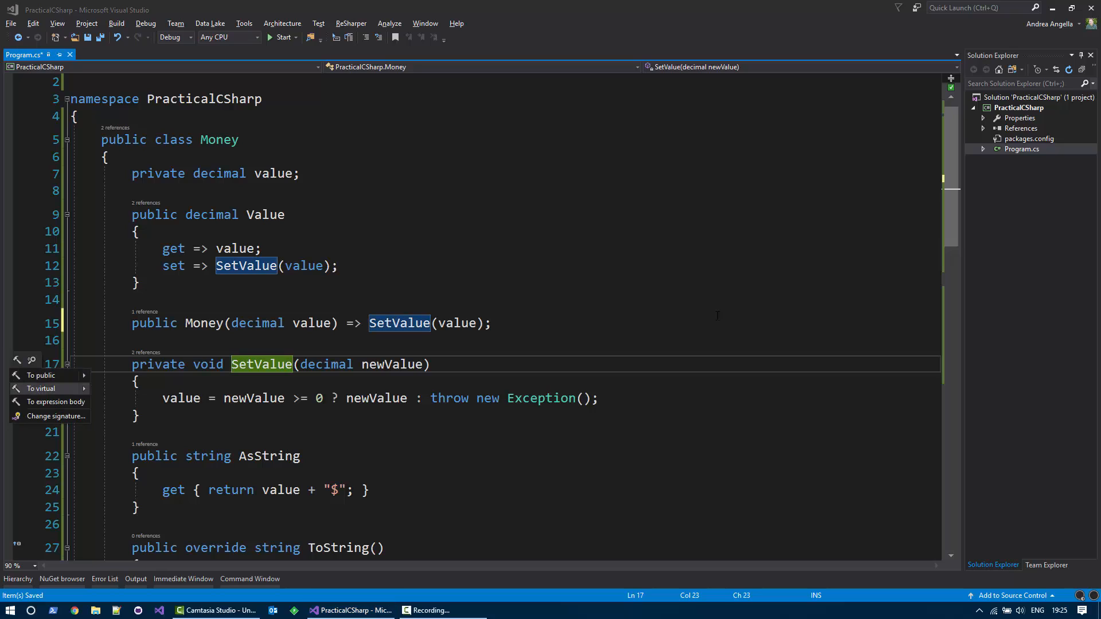
pyautogui.click(55, 402)
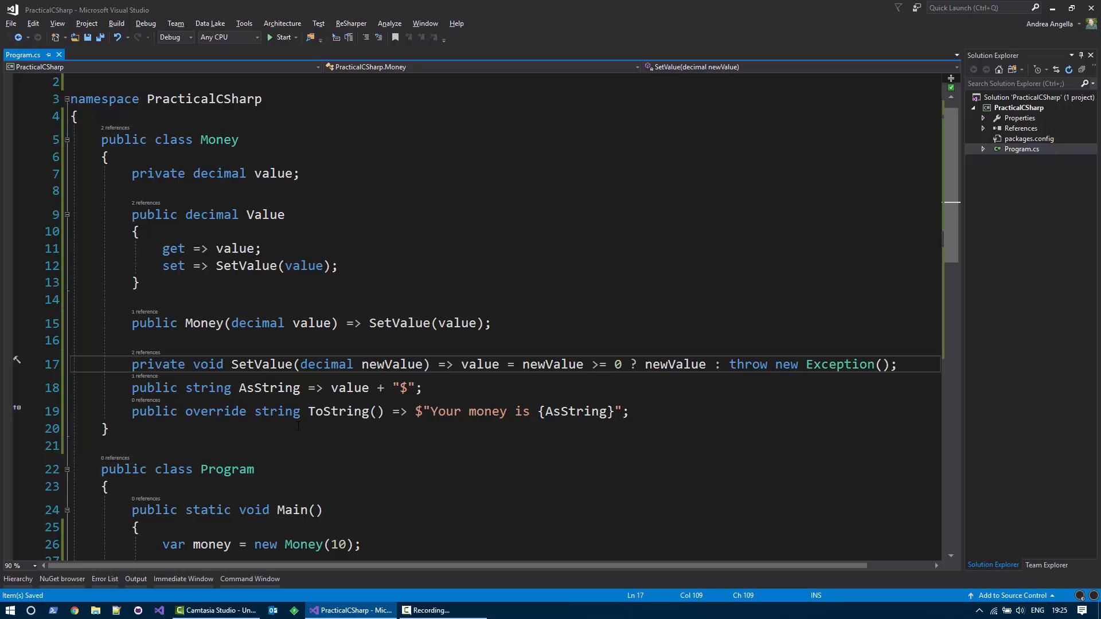
# - Start the refactored program without debugging so the console prints the money amounts and negative-value message
pyautogui.click(105, 428)
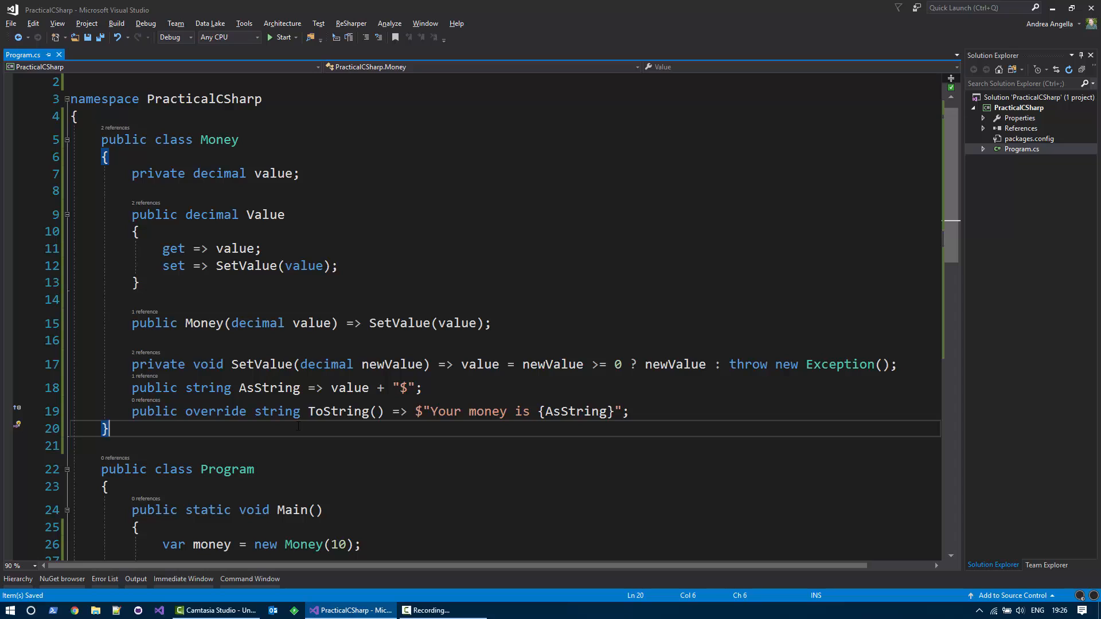
pyautogui.click(279, 37)
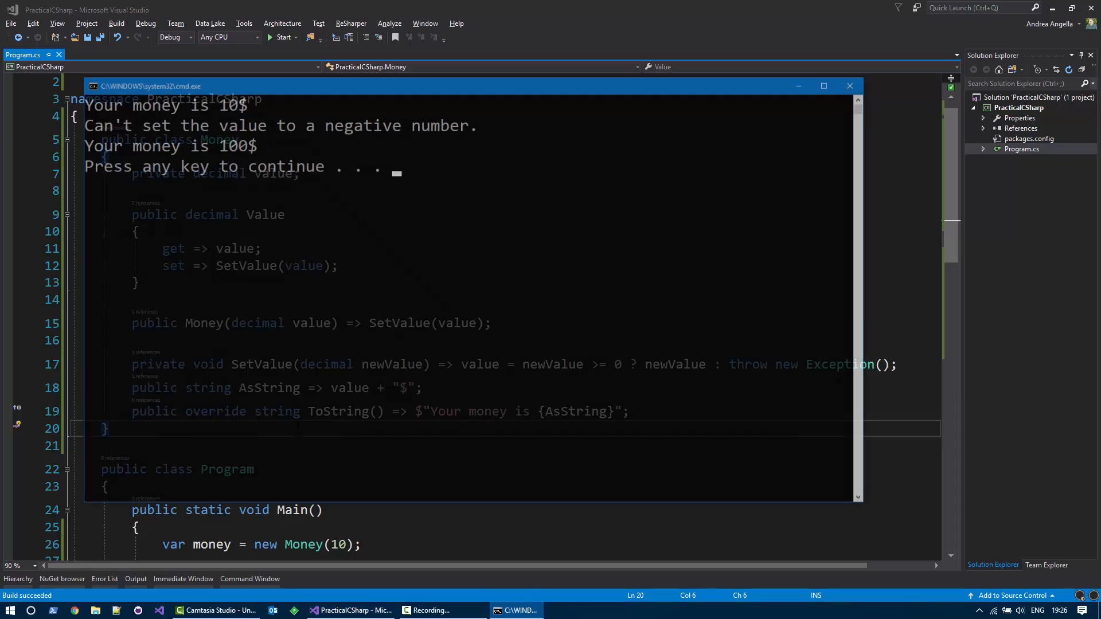